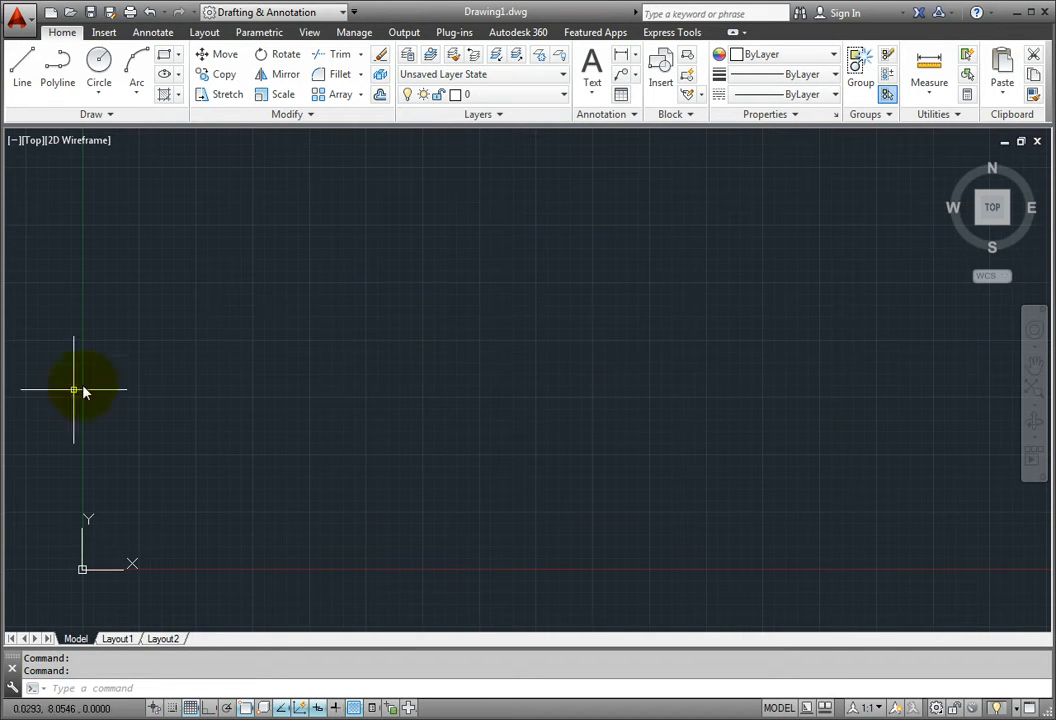
pyautogui.moveTo(22, 76)
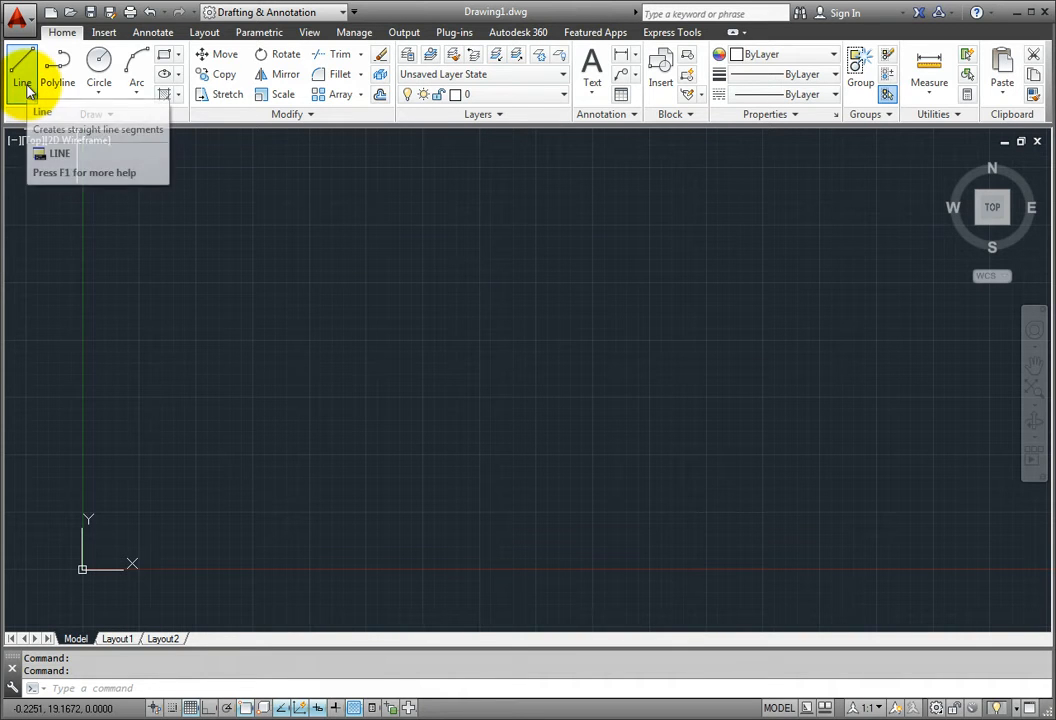
pyautogui.moveTo(22, 78)
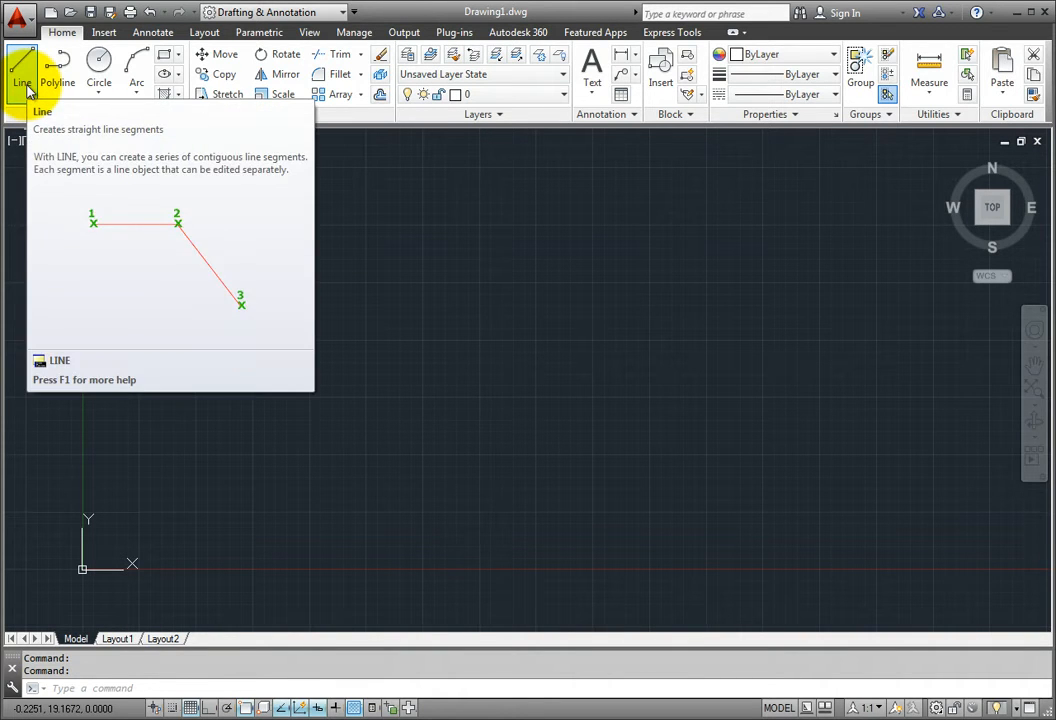
# Step: Start the Line command and place the triangle's first corner in the lower-left of the drawing
pyautogui.click(22, 74)
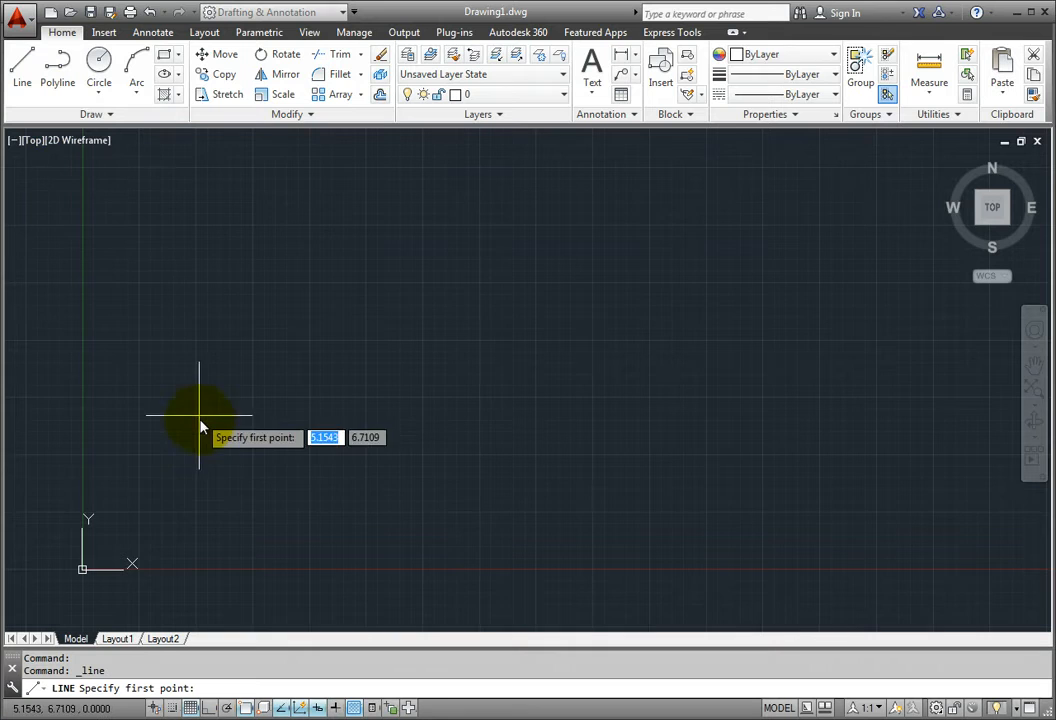
pyautogui.moveTo(202, 490)
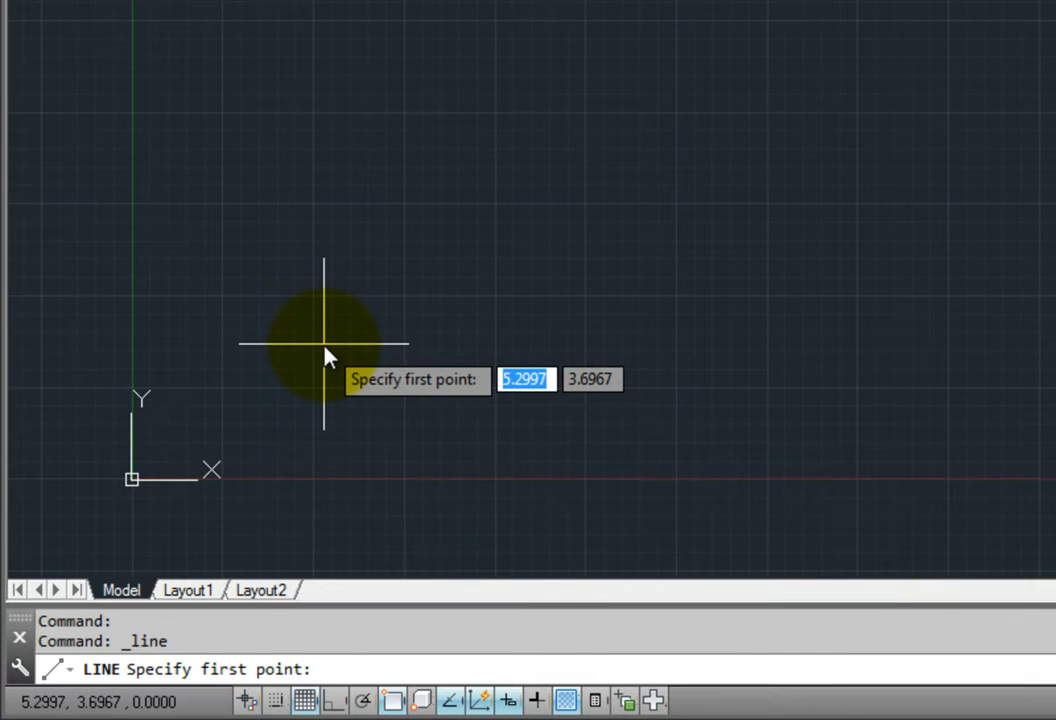
pyautogui.click(324, 348)
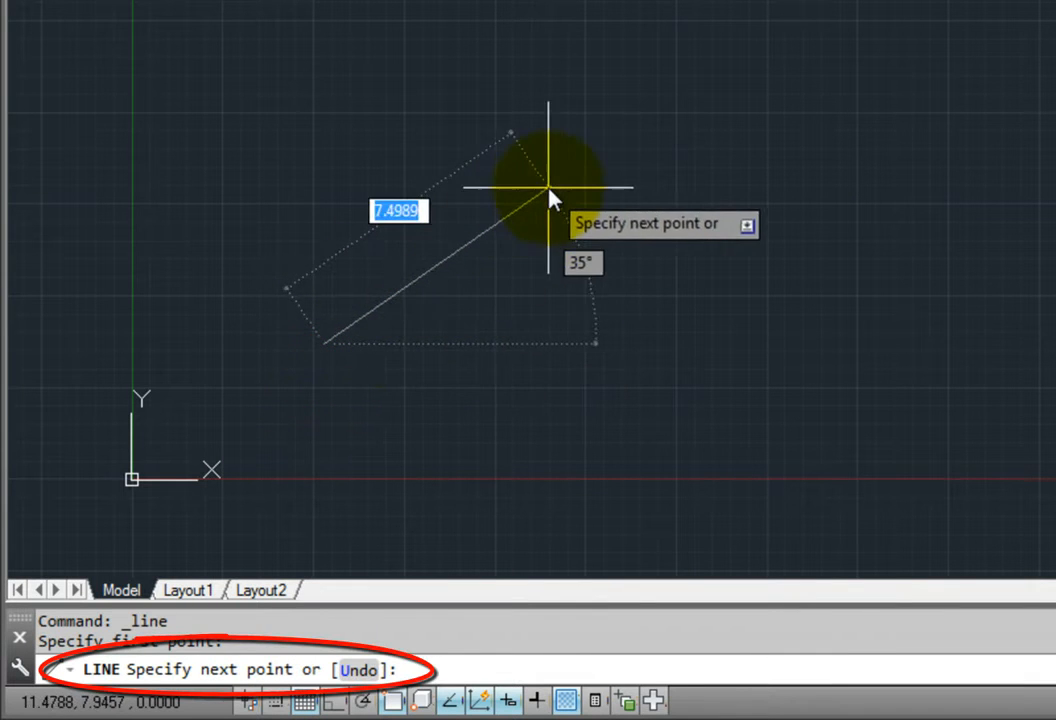
pyautogui.moveTo(550, 140)
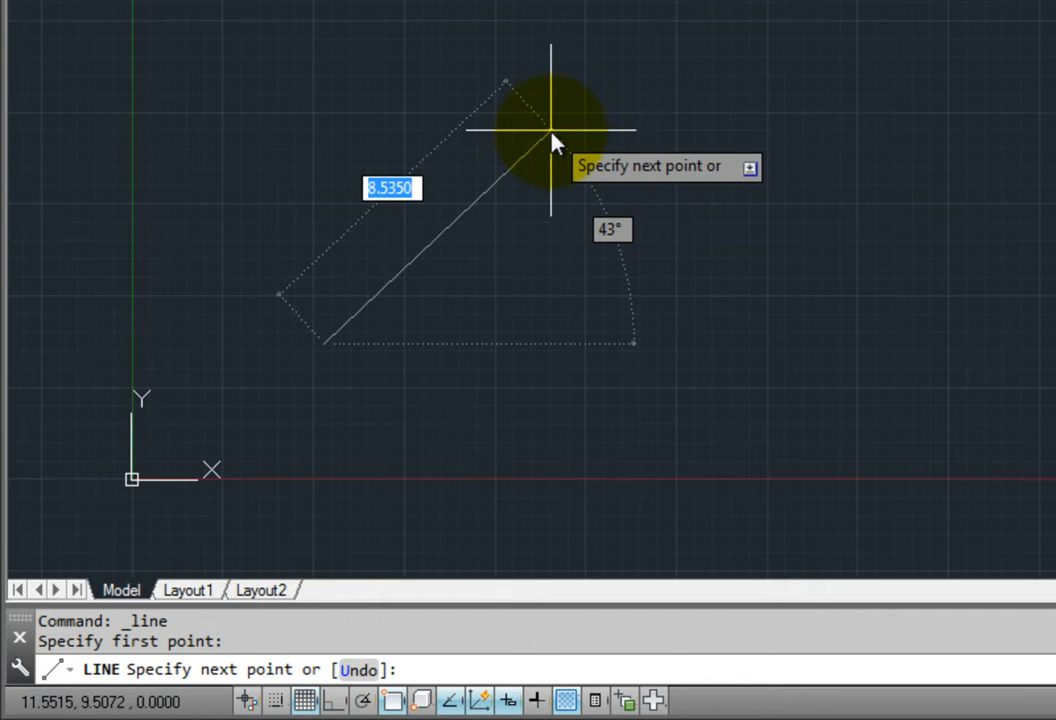
# Step: Set the triangle's top corner and bring up the Line options to close the shape
pyautogui.click(550, 130)
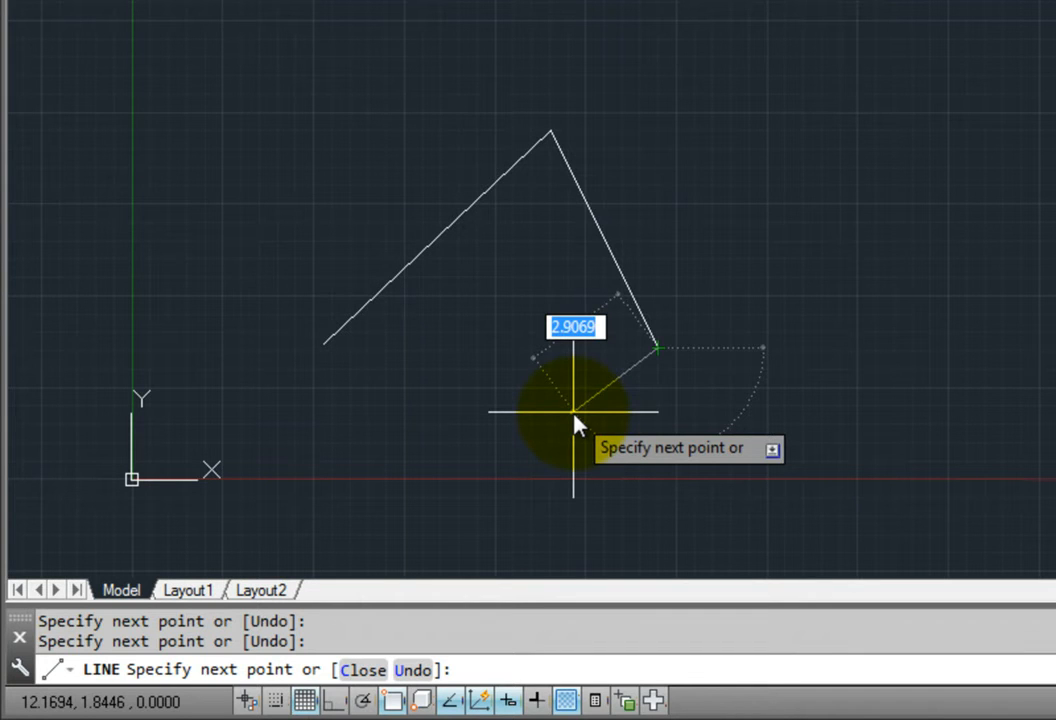
pyautogui.rightClick(576, 424)
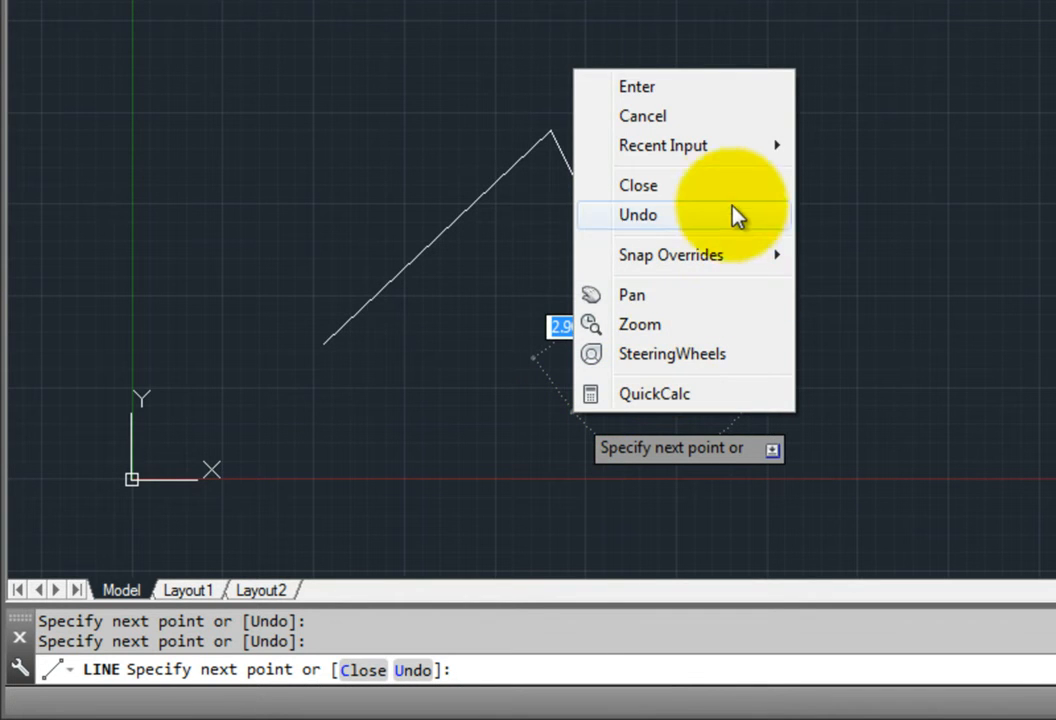
pyautogui.moveTo(728, 222)
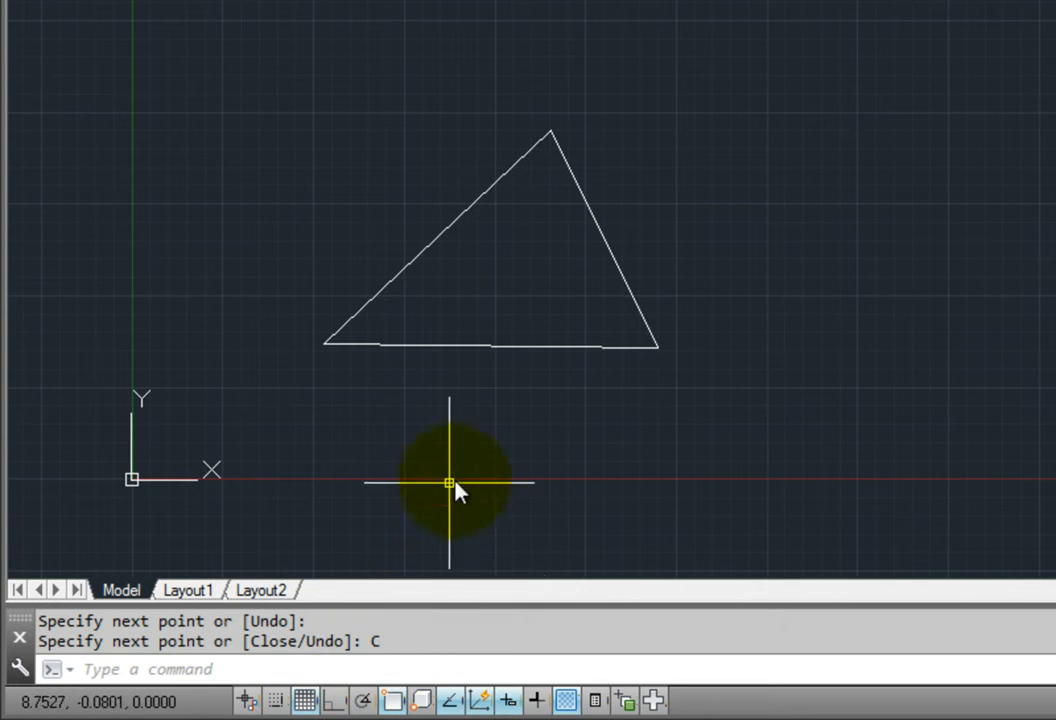
pyautogui.moveTo(548, 450)
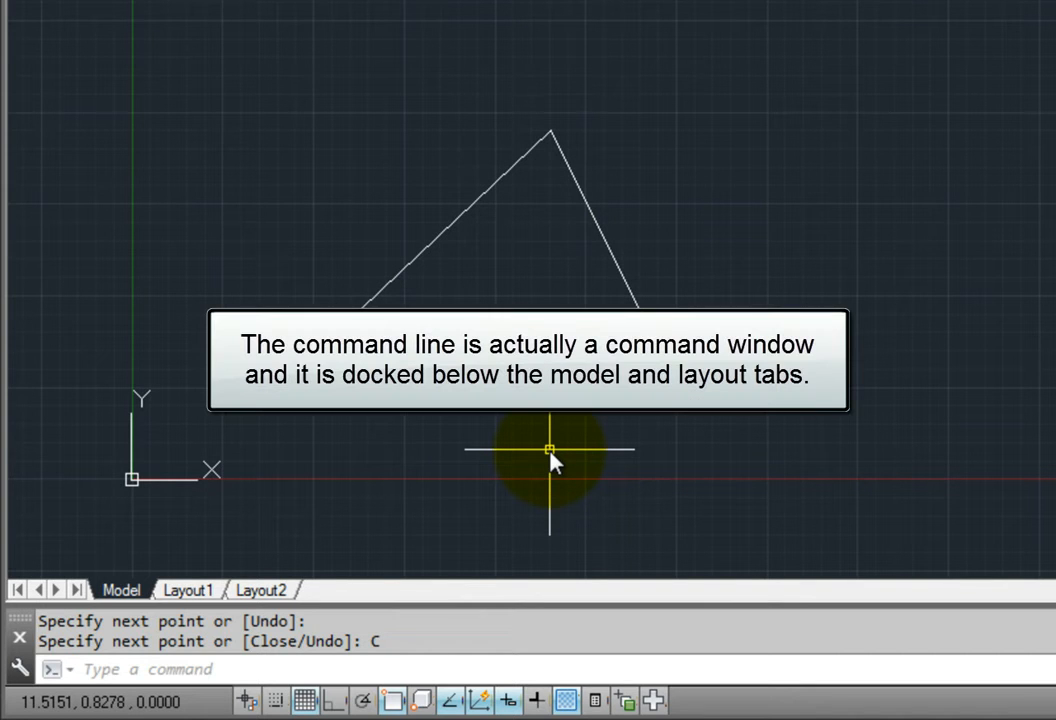
pyautogui.moveTo(544, 442)
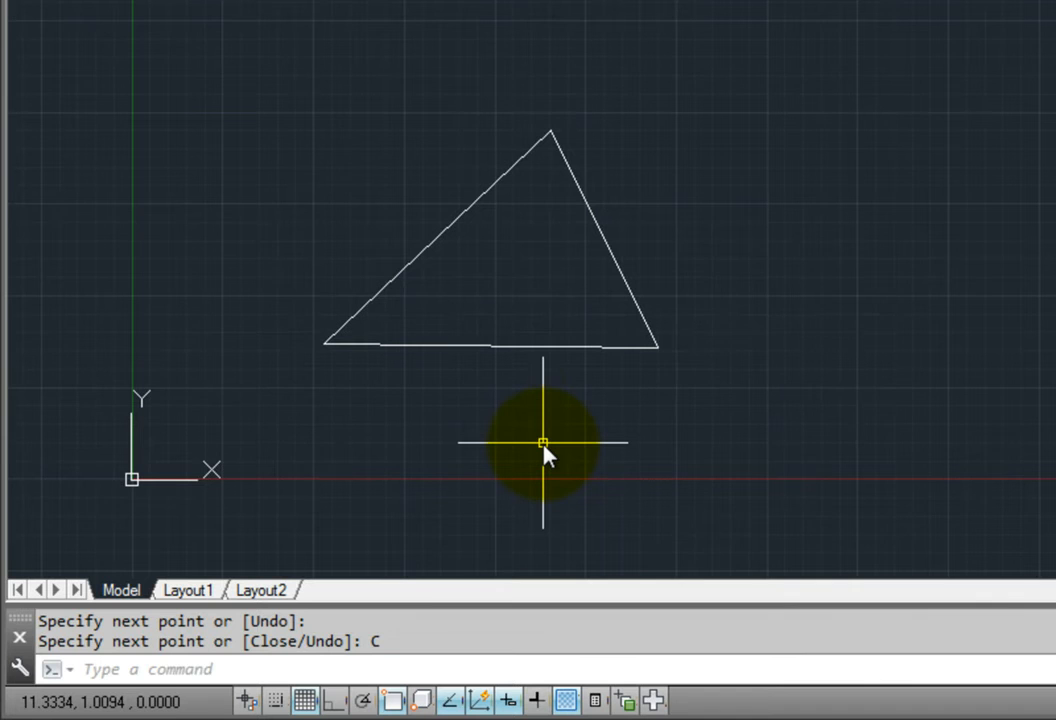
pyautogui.moveTo(524, 436)
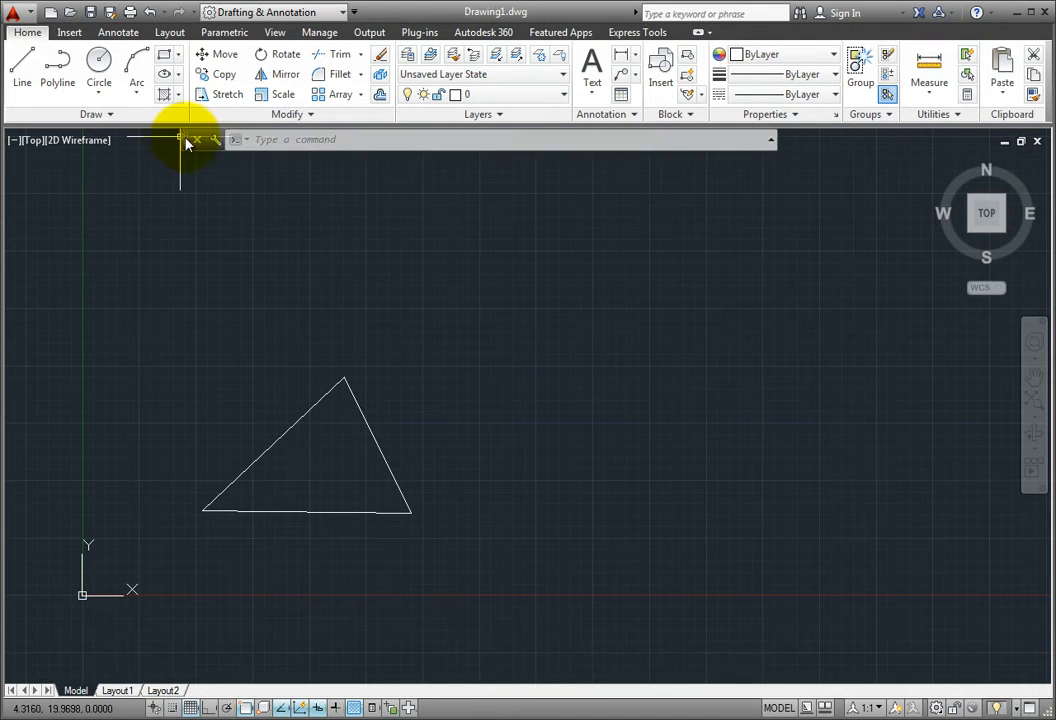
# Step: Move the floating command line toward the drawing bottom, toggling the command history on and off with F2
pyautogui.moveTo(184, 140); pyautogui.dragTo(210, 640)
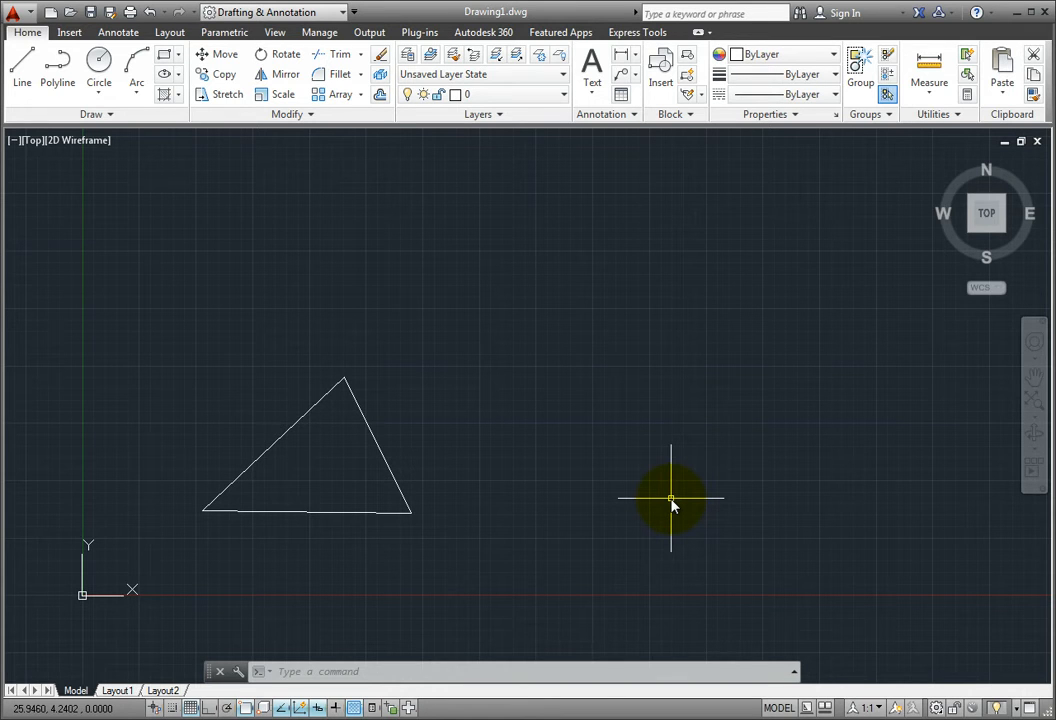
pyautogui.press('F2')
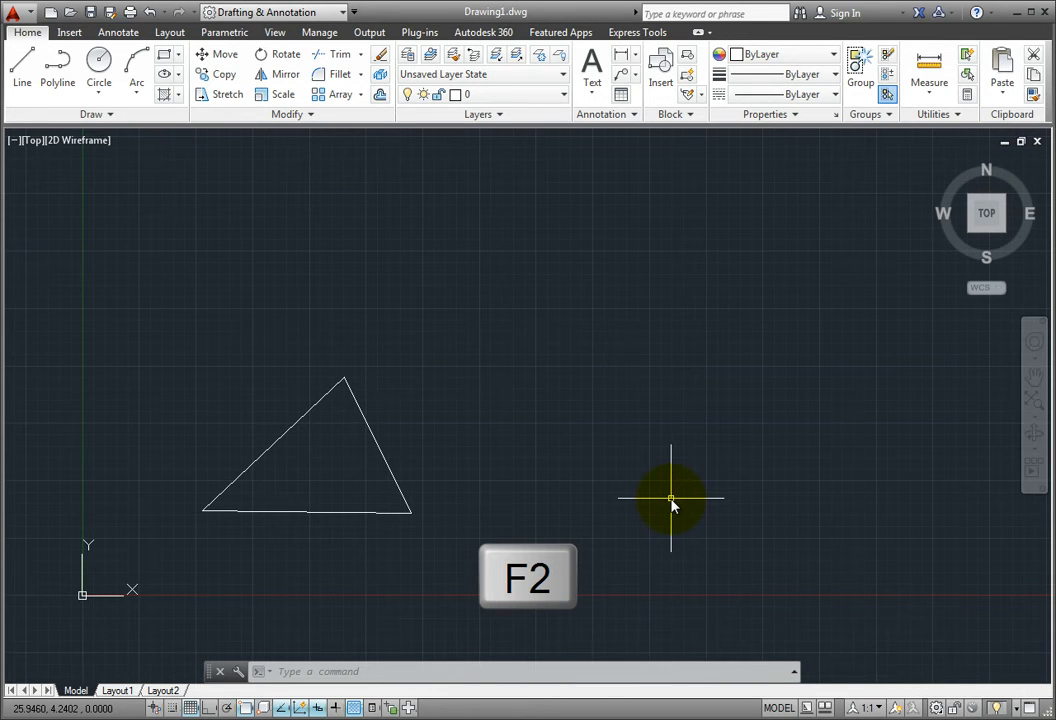
pyautogui.press('f2')
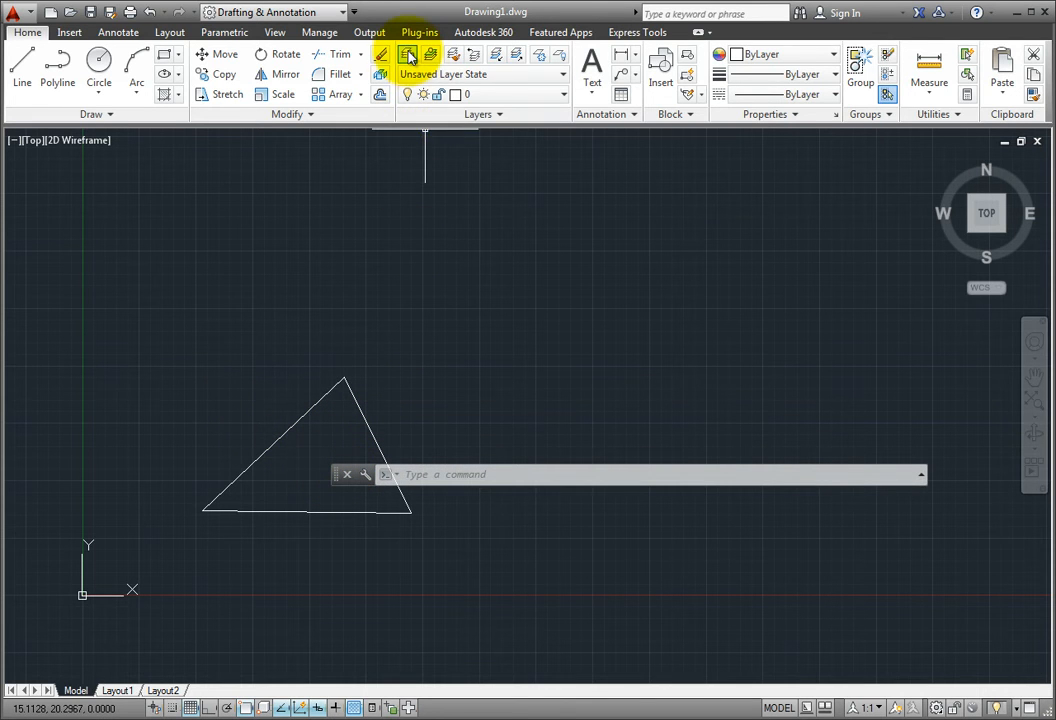
# Step: Show the Layer Properties Manager and keep it docked on the left of the drawing
pyautogui.click(380, 54)
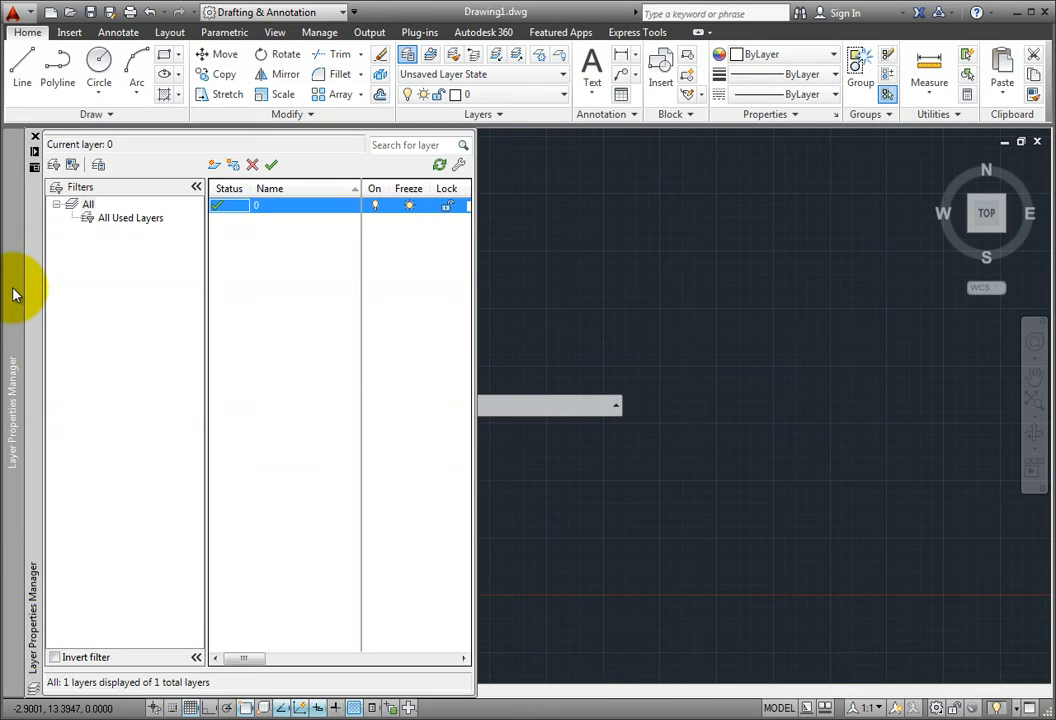
pyautogui.moveTo(44, 284)
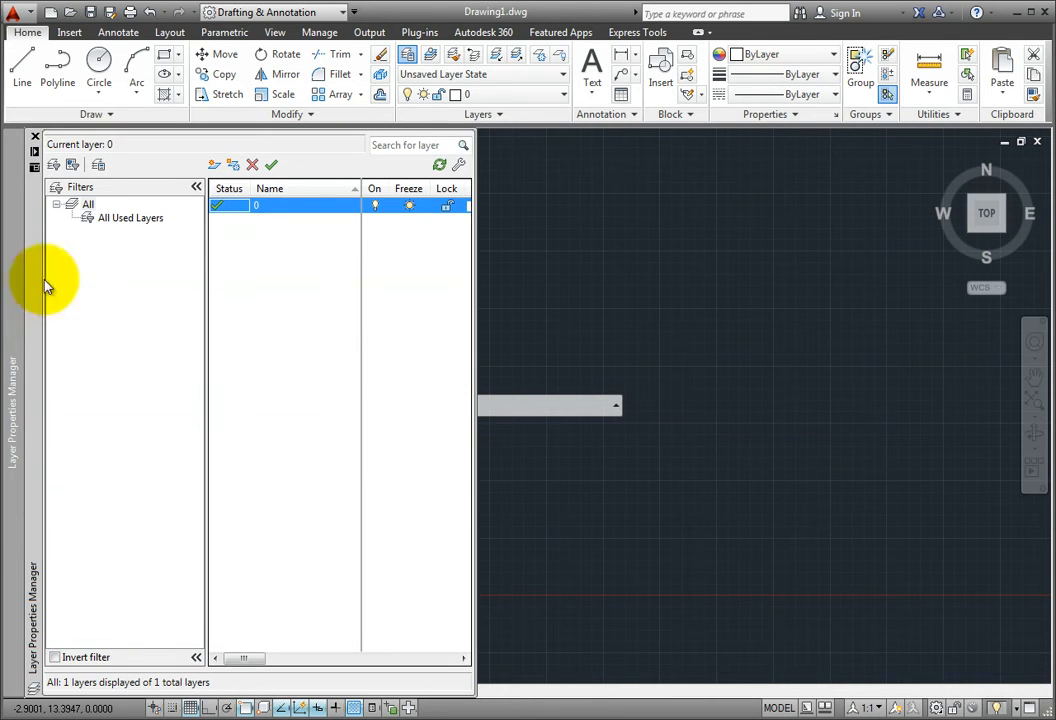
pyautogui.click(34, 136)
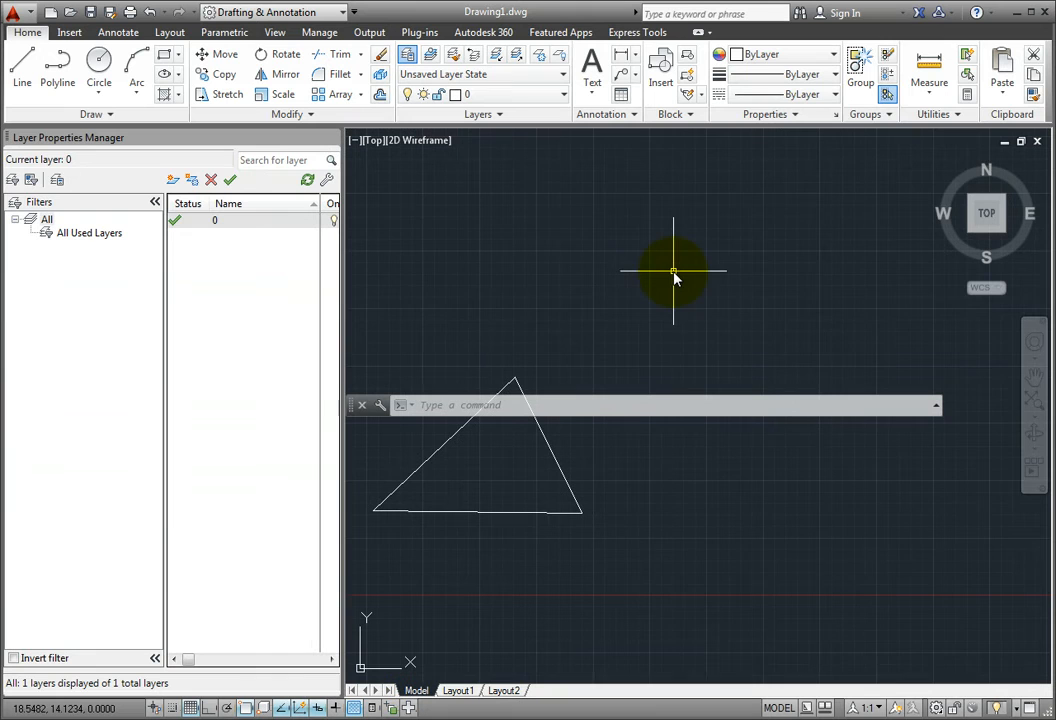
pyautogui.moveTo(344, 312)
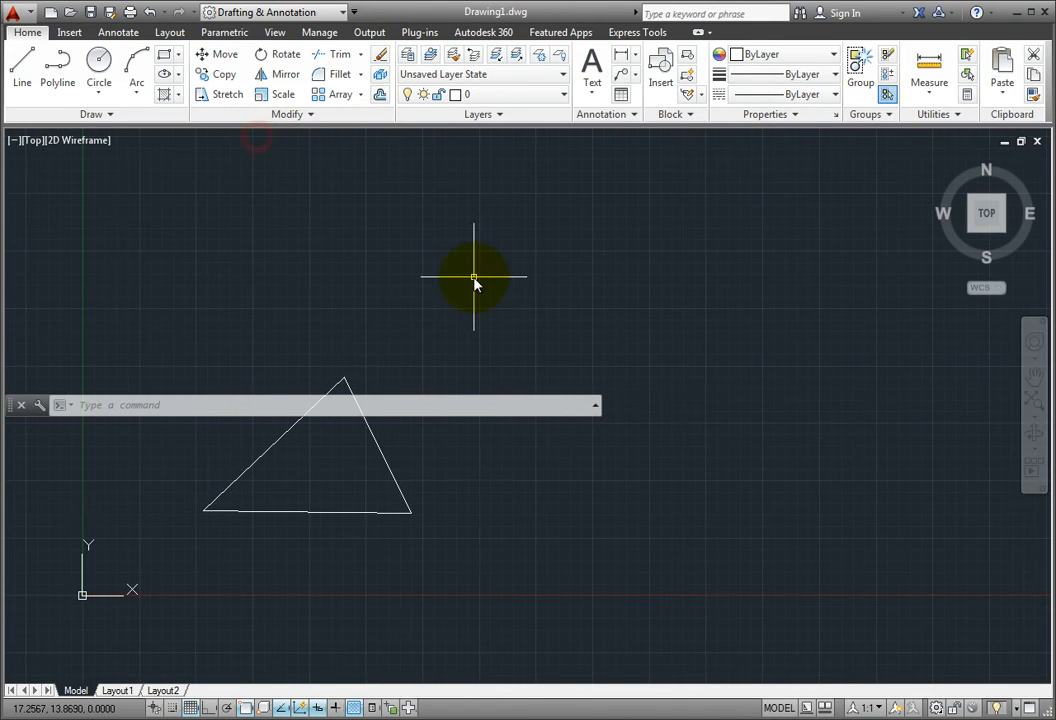
pyautogui.moveTo(460, 264)
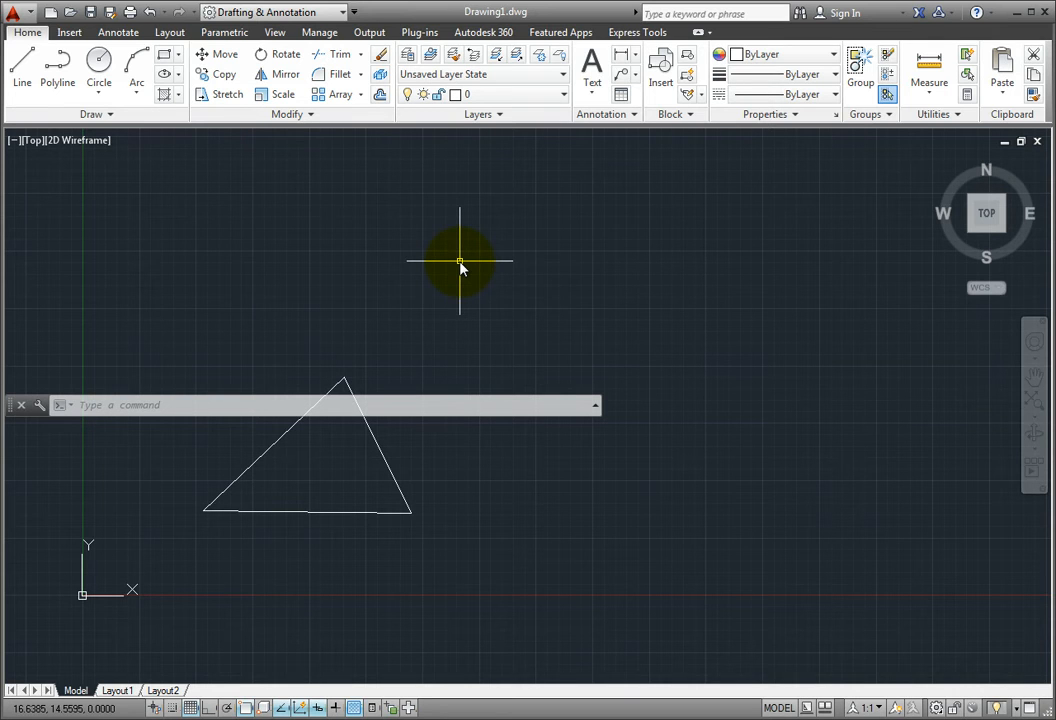
pyautogui.moveTo(12, 404)
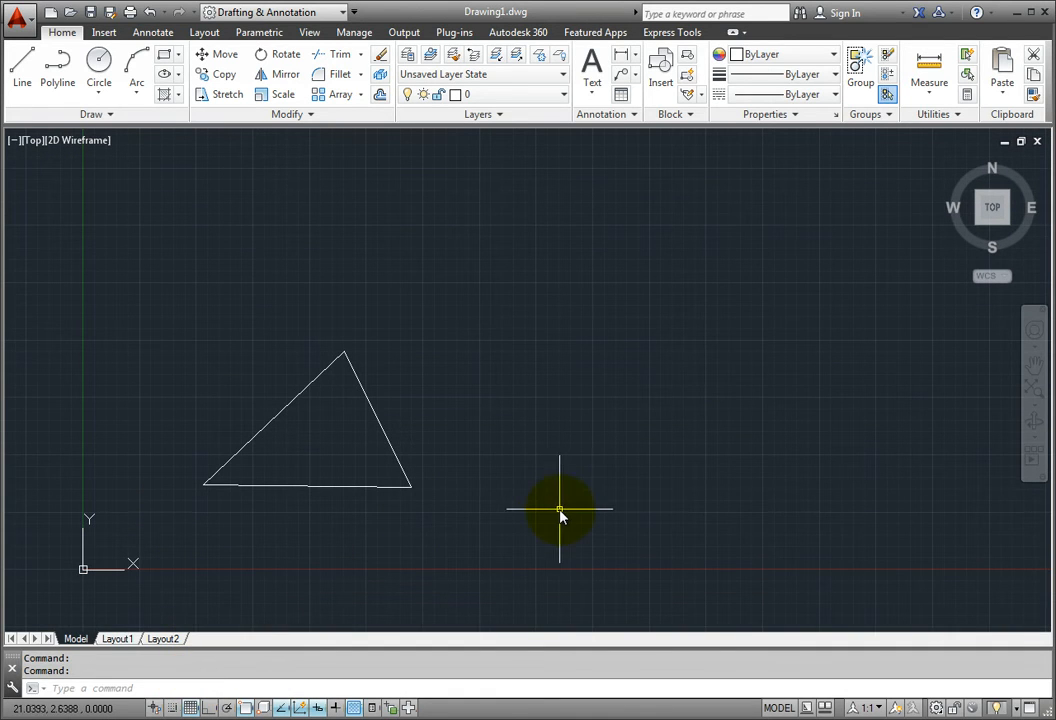
pyautogui.moveTo(64, 600)
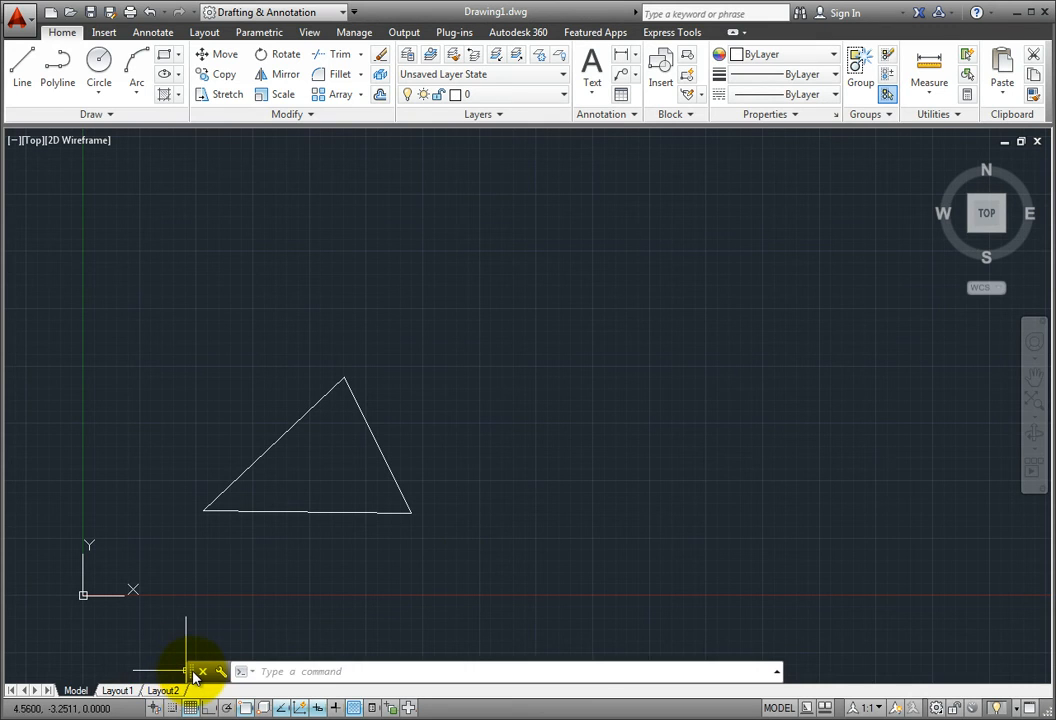
# Step: Begin the Ctrl shortcut for closing the command line window
pyautogui.press('Ctrl')
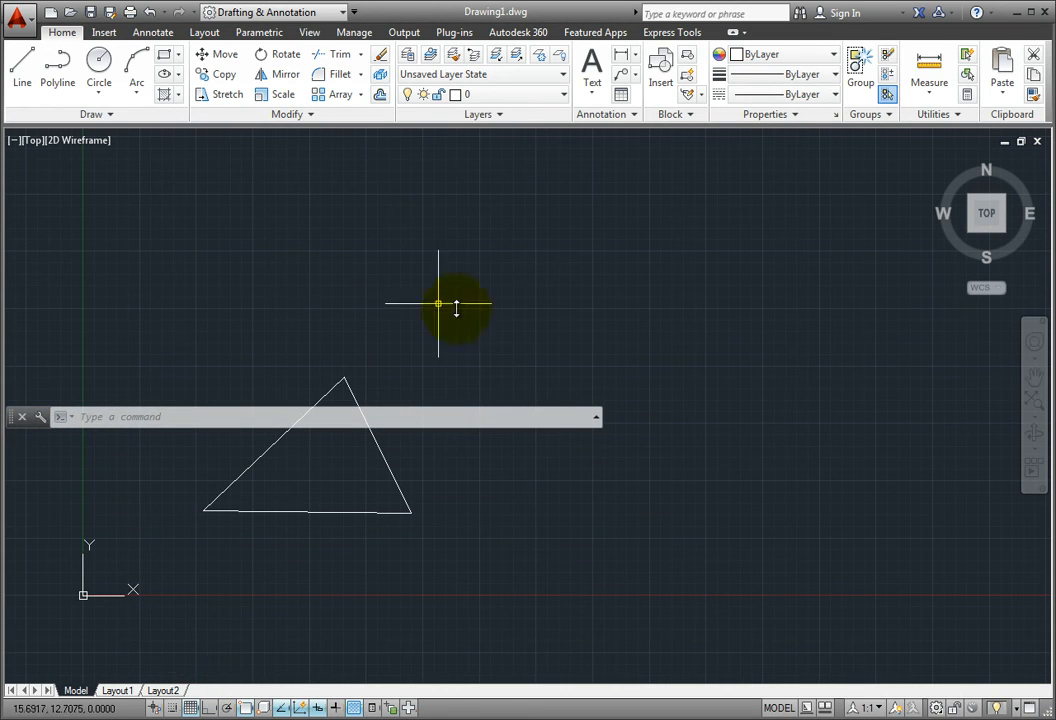
pyautogui.moveTo(504, 312)
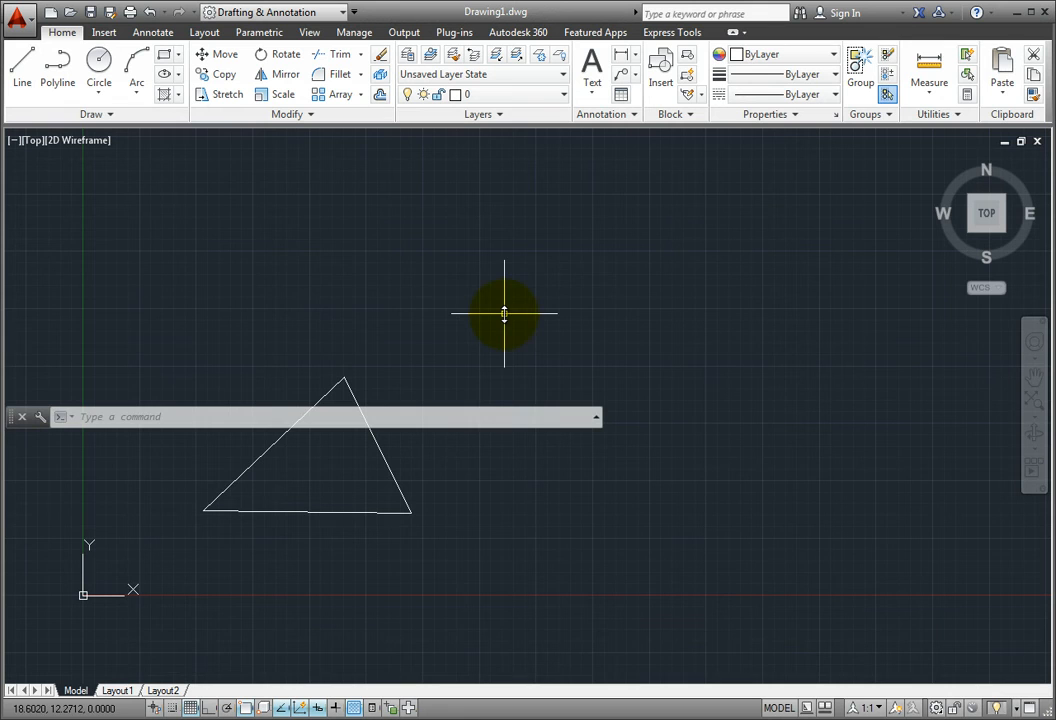
pyautogui.moveTo(12, 420)
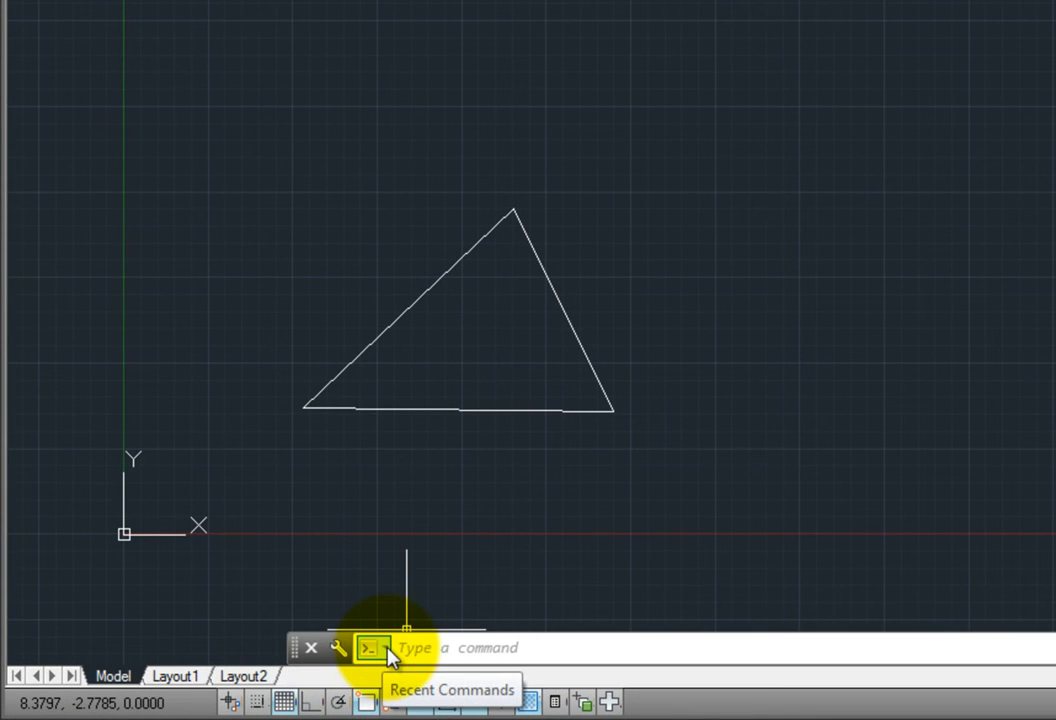
pyautogui.click(370, 648)
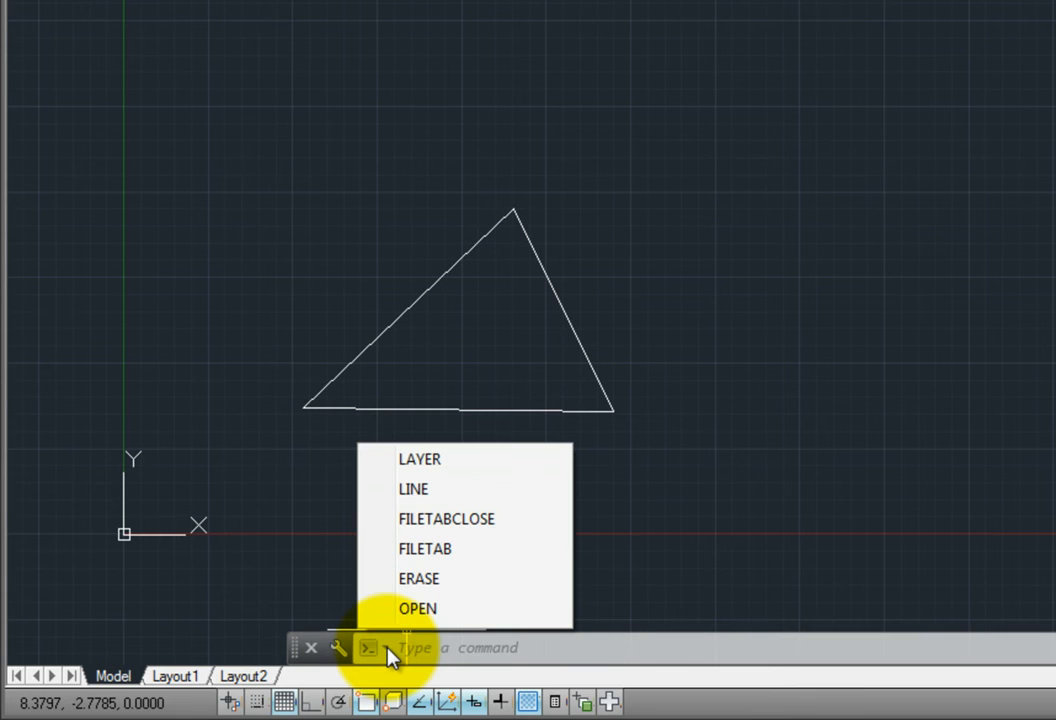
pyautogui.moveTo(490, 556)
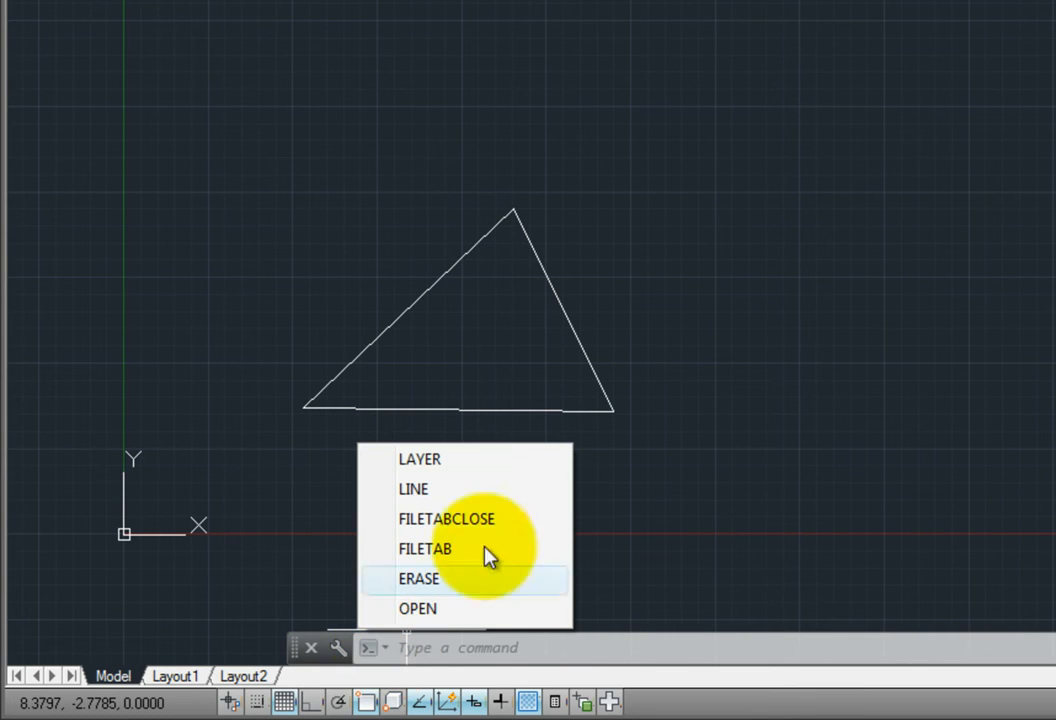
pyautogui.moveTo(820, 320)
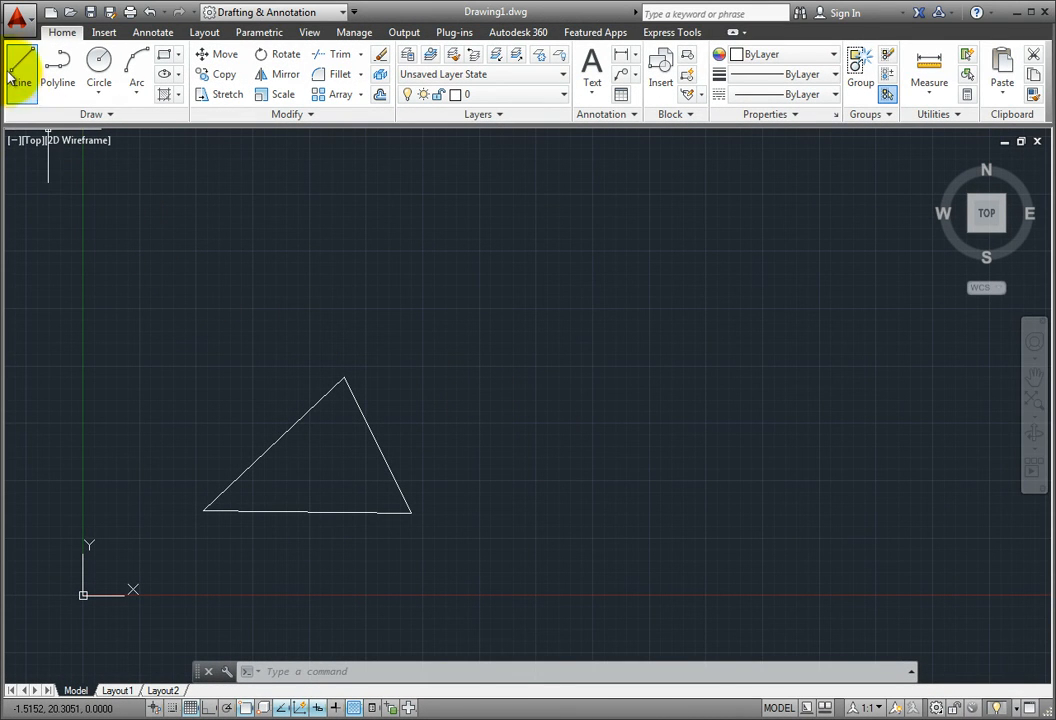
# Step: Start a new Line command so it prompts for a first point
pyautogui.click(20, 74)
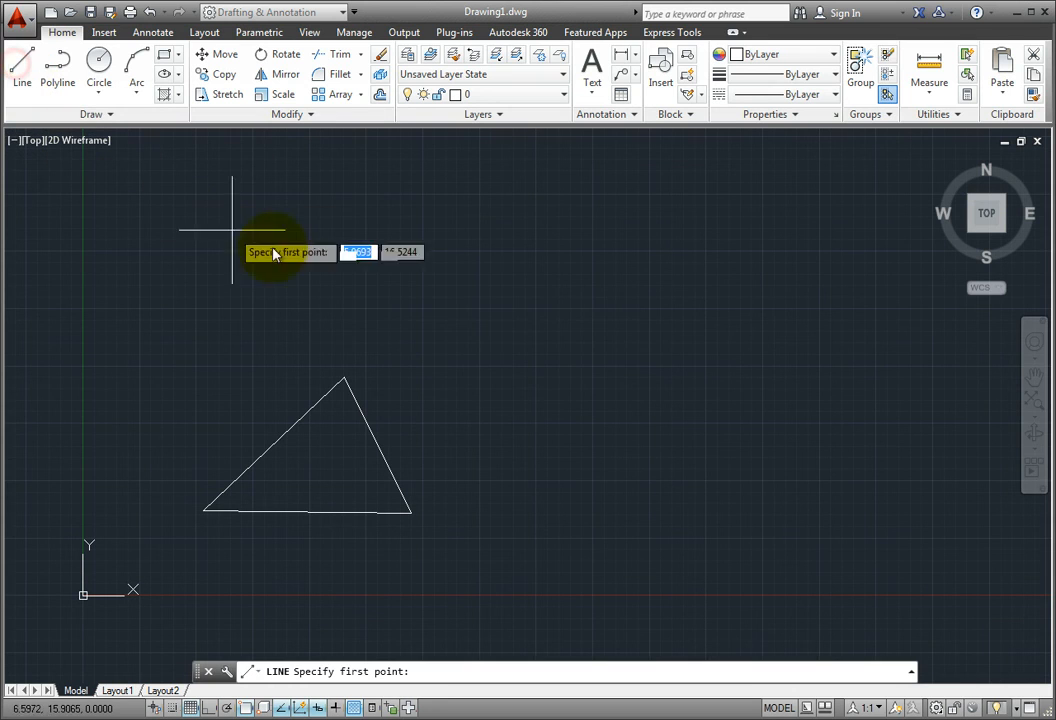
pyautogui.moveTo(504, 336)
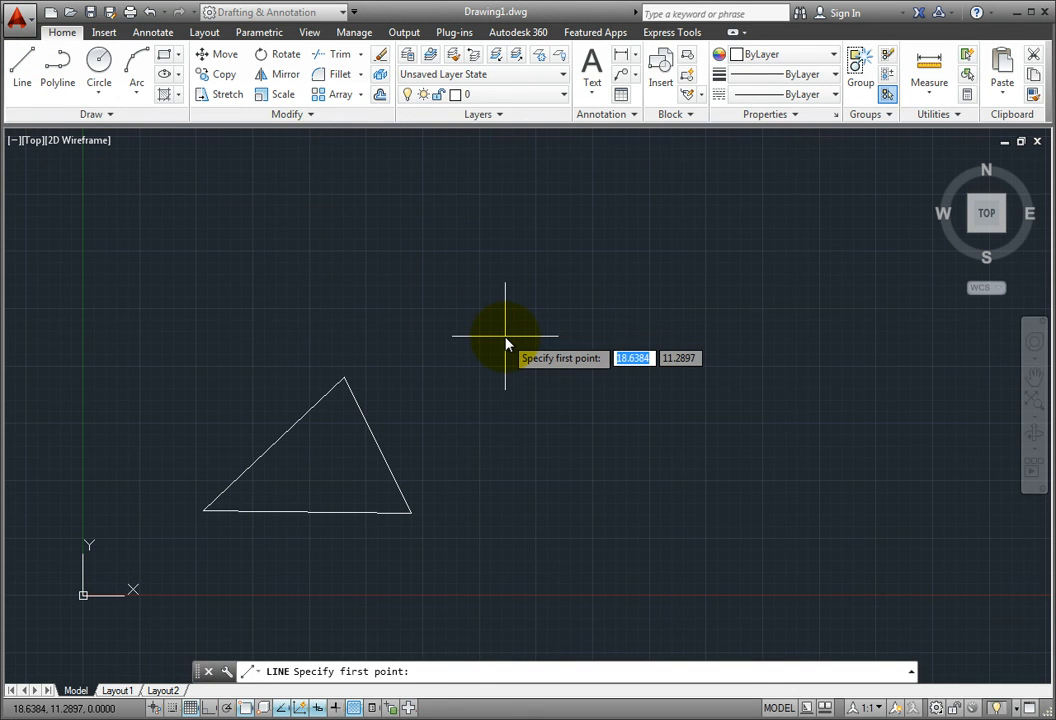
pyautogui.moveTo(488, 504)
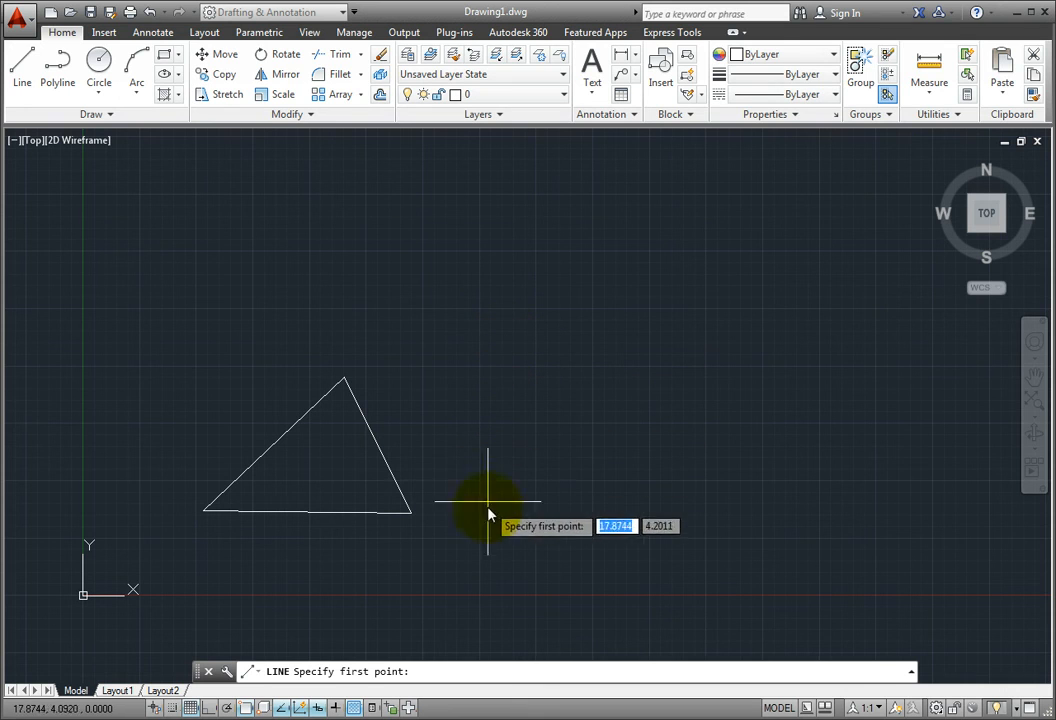
pyautogui.moveTo(296, 632)
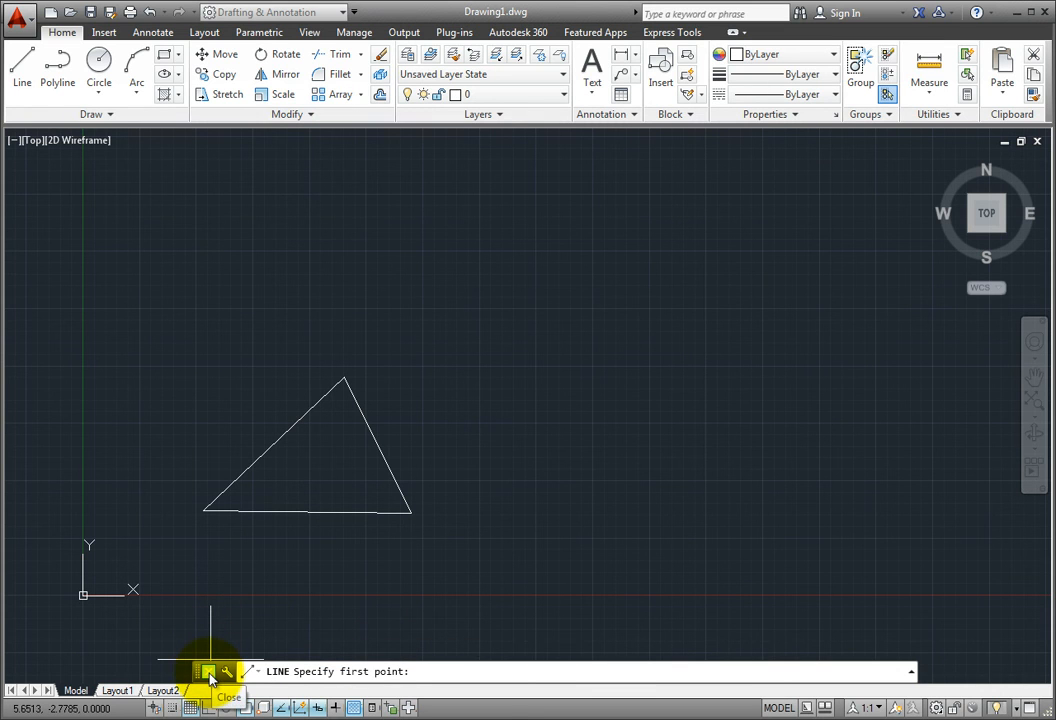
# Step: Close the command line window and confirm Yes in the Close Window dialog
pyautogui.click(208, 672)
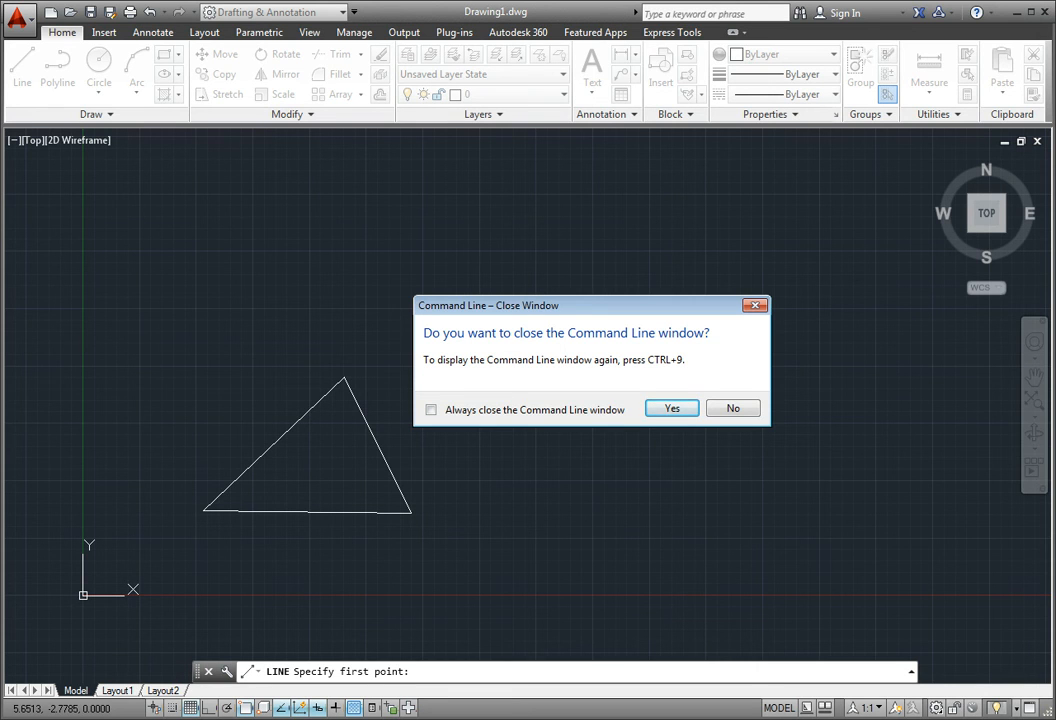
pyautogui.moveTo(352, 556)
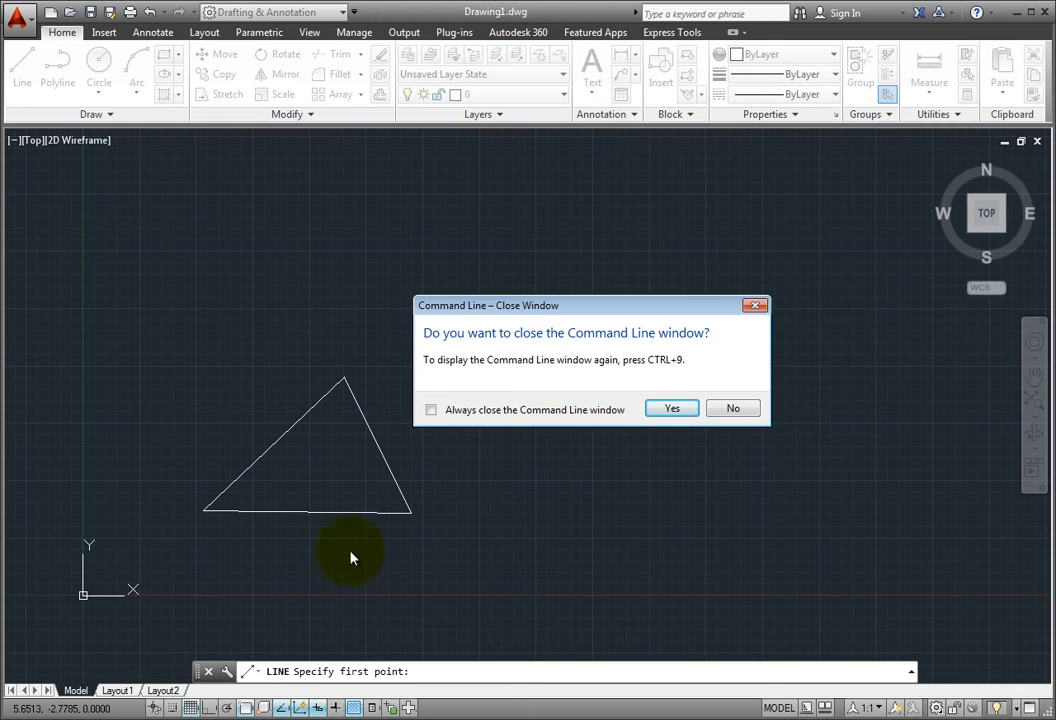
pyautogui.moveTo(640, 464)
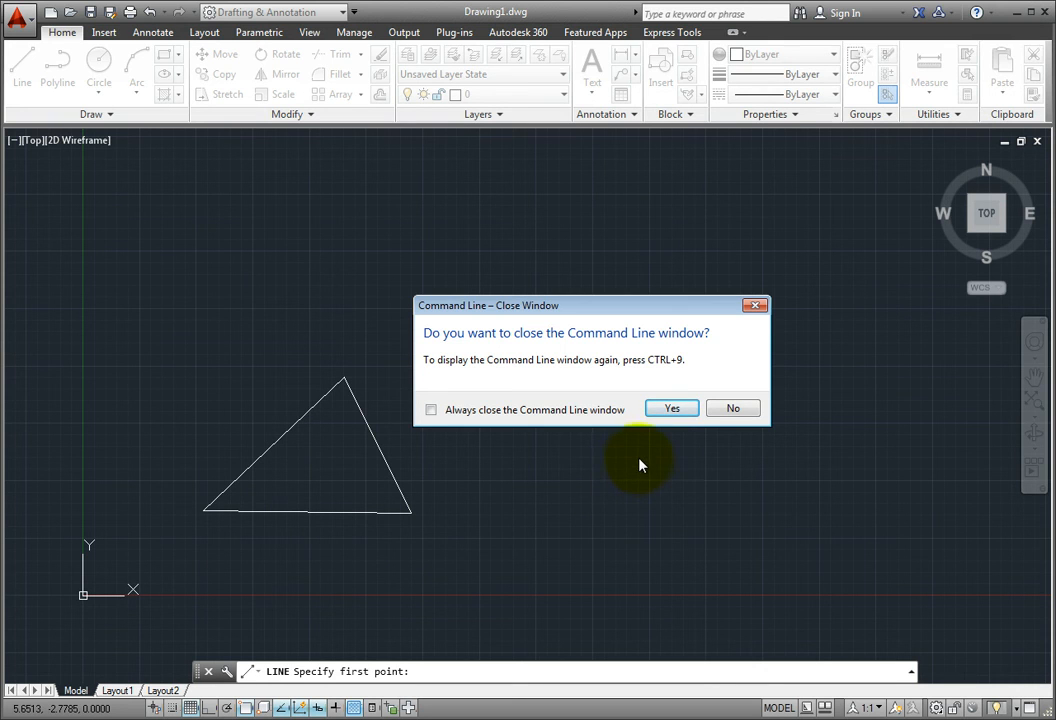
pyautogui.moveTo(638, 466)
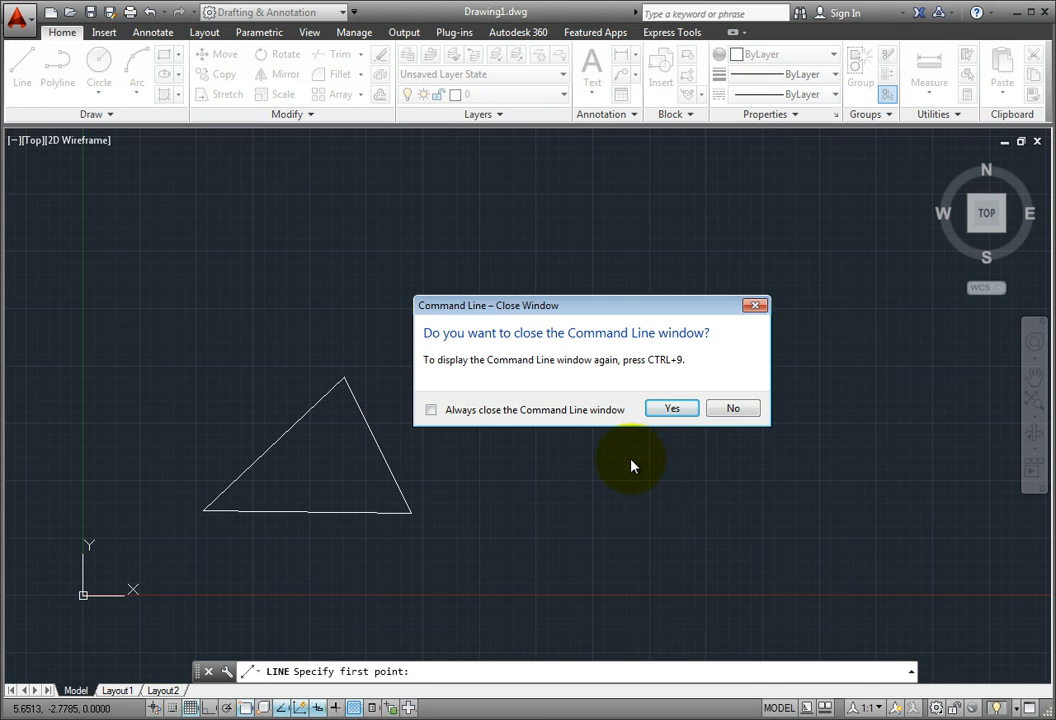
pyautogui.moveTo(644, 464)
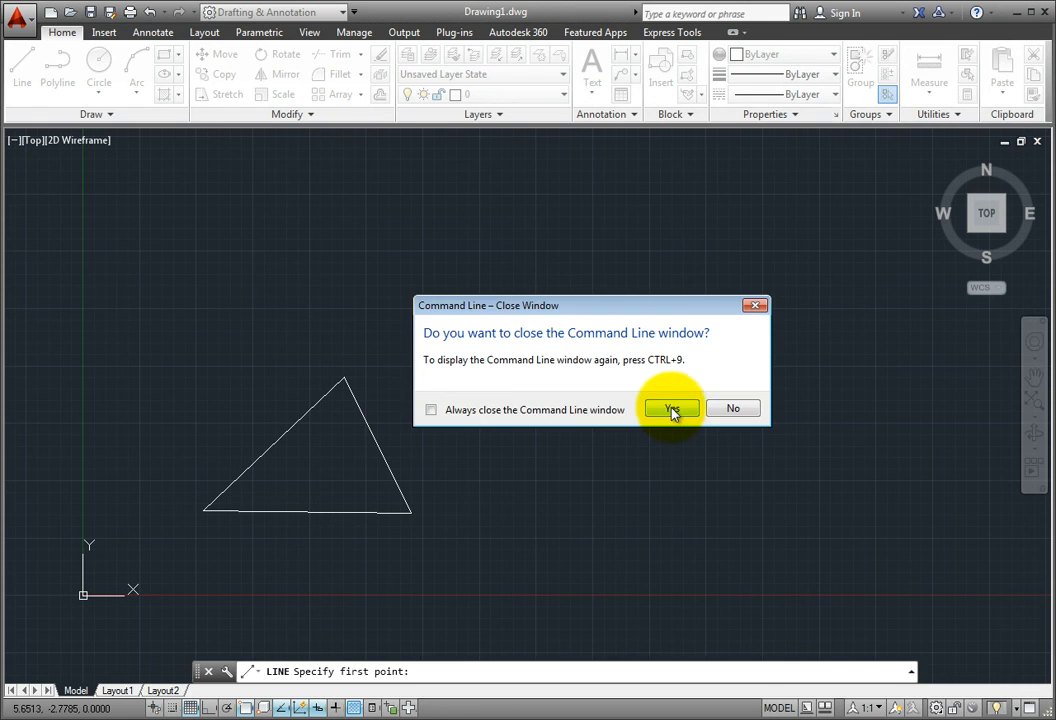
pyautogui.click(668, 408)
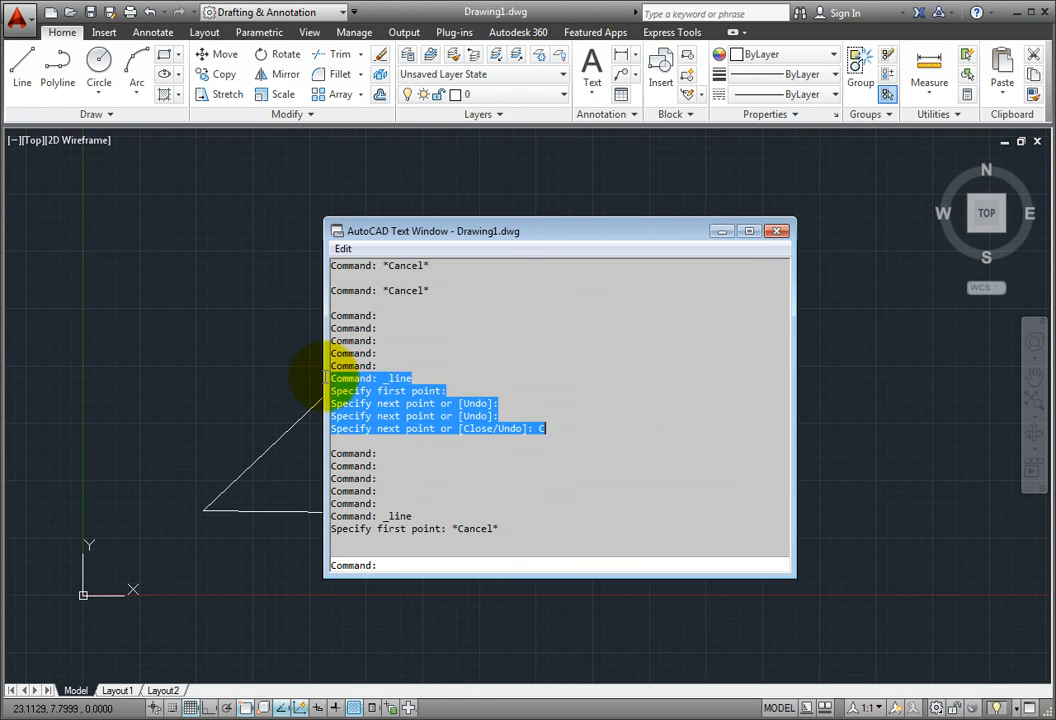
# Step: Bring up the copy options for the selected LINE history in the Text Window and dismiss them unchosen
pyautogui.rightClick(460, 390)
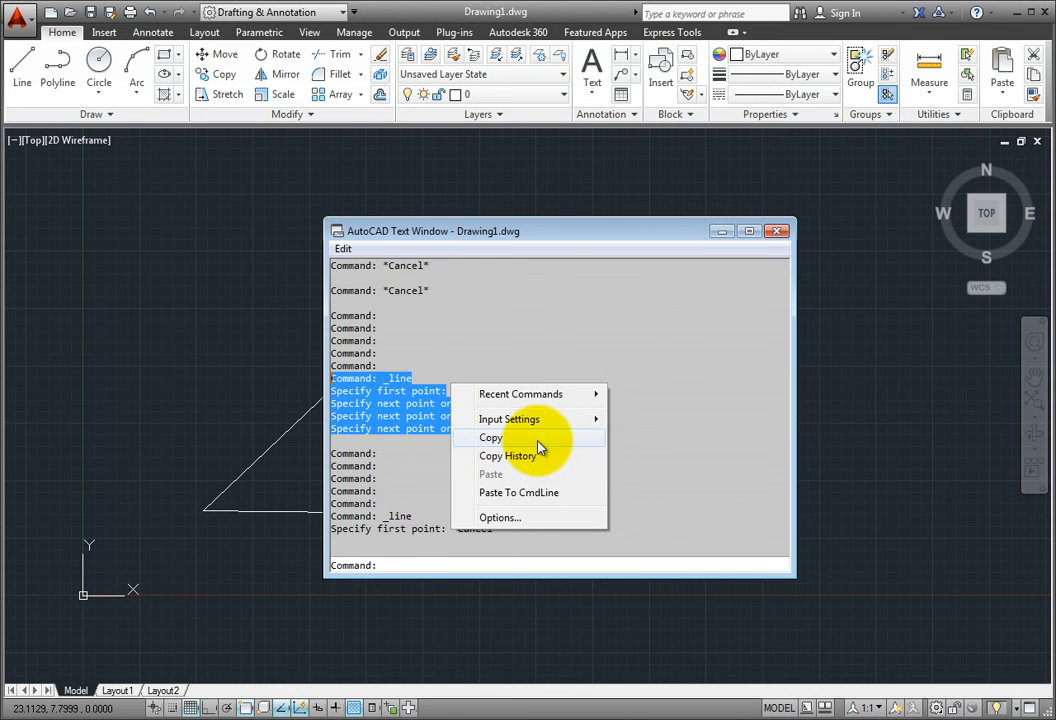
pyautogui.moveTo(762, 504)
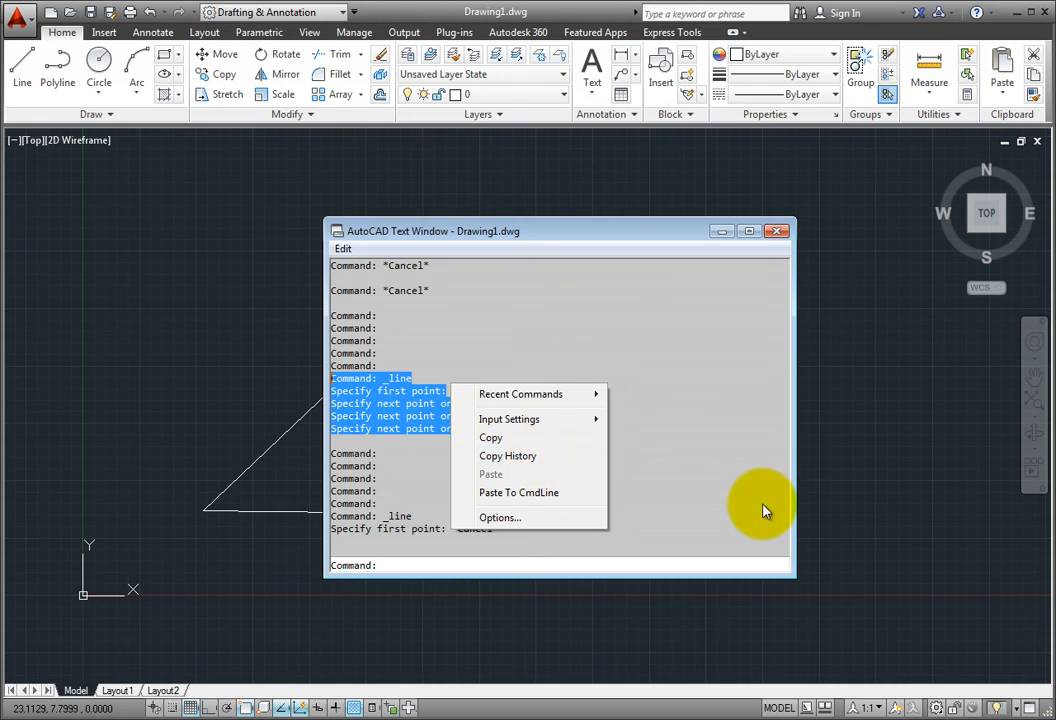
pyautogui.click(760, 496)
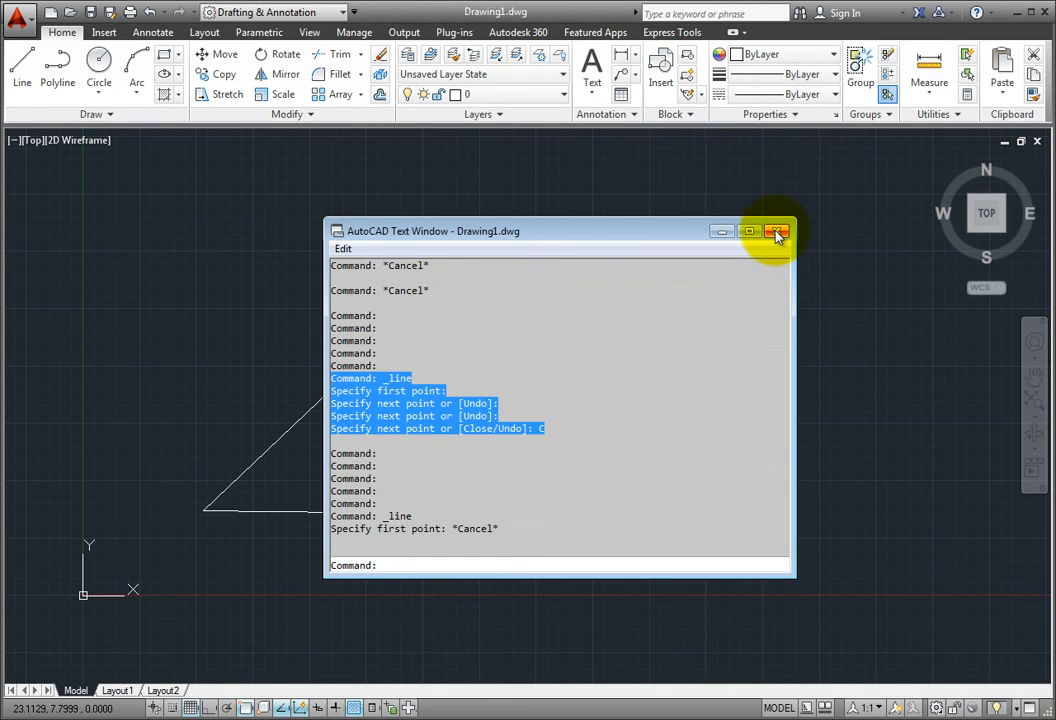
# Step: Restore the command line with Ctrl+9 so it docks again below the drawing
pyautogui.press('ctrl+9')
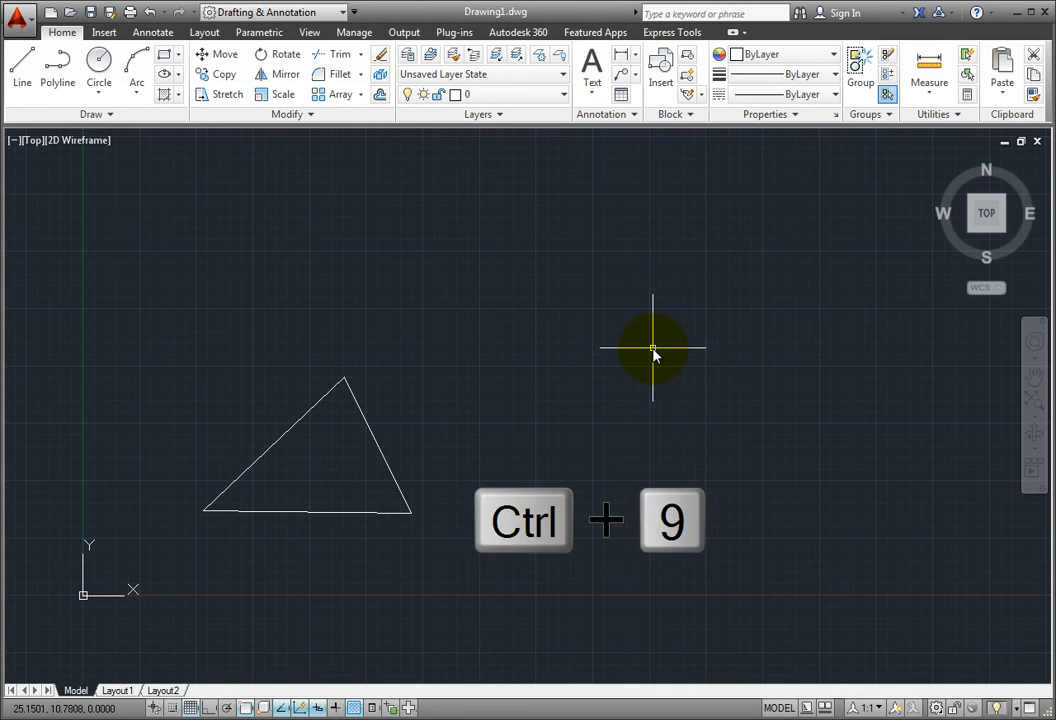
pyautogui.press('ctrl+9')
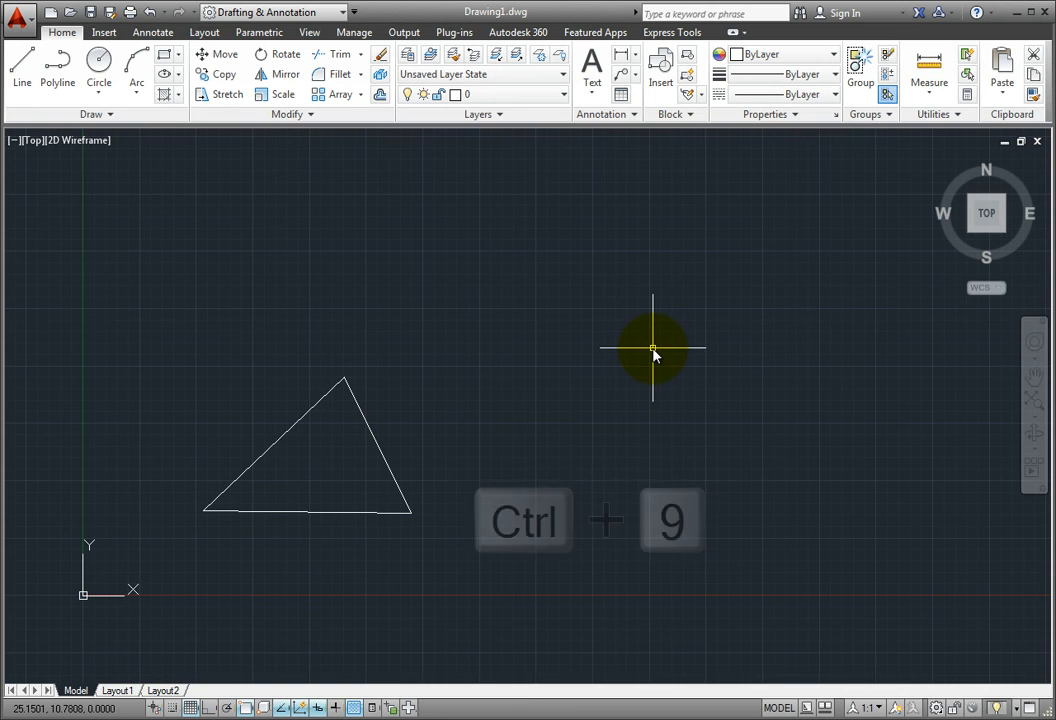
pyautogui.press('ctrl+9')
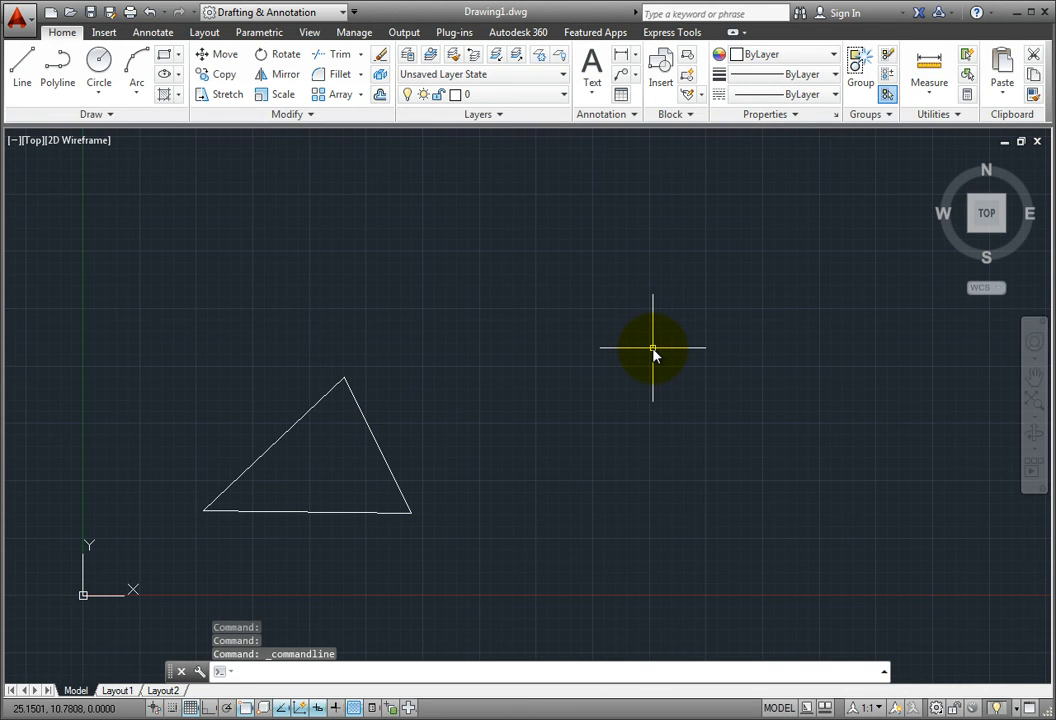